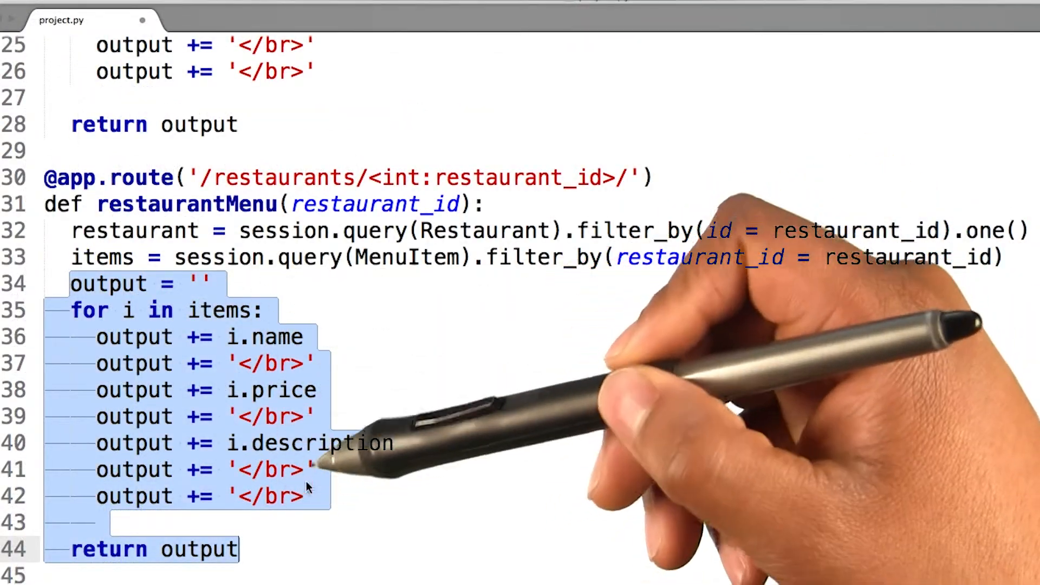
{"action": "mouse_move", "coordinate": [428, 430]}
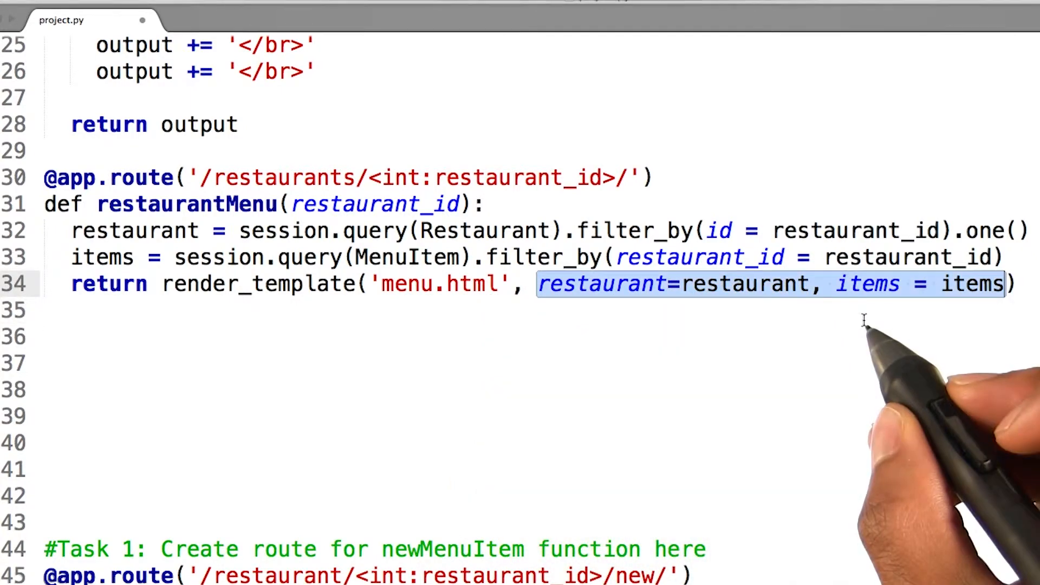
{"action": "mouse_move", "coordinate": [869, 322]}
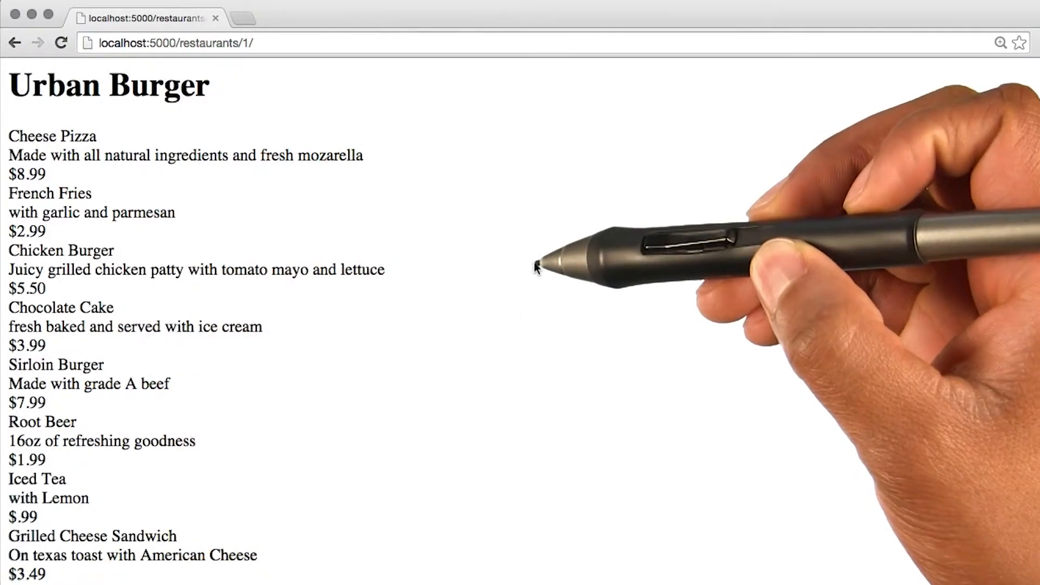
{"action": "mouse_move", "coordinate": [522, 238]}
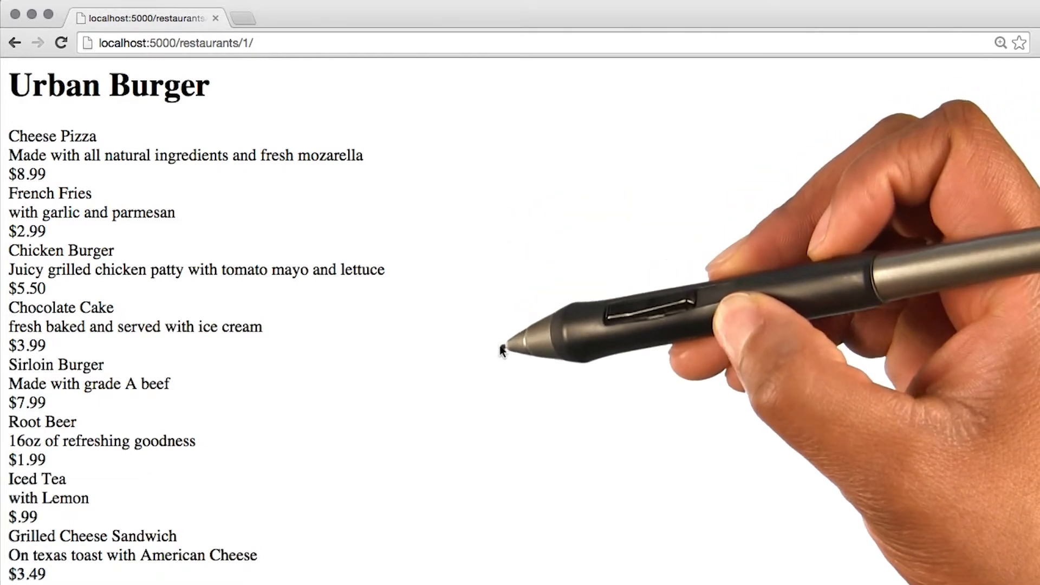
{"action": "mouse_move", "coordinate": [494, 403]}
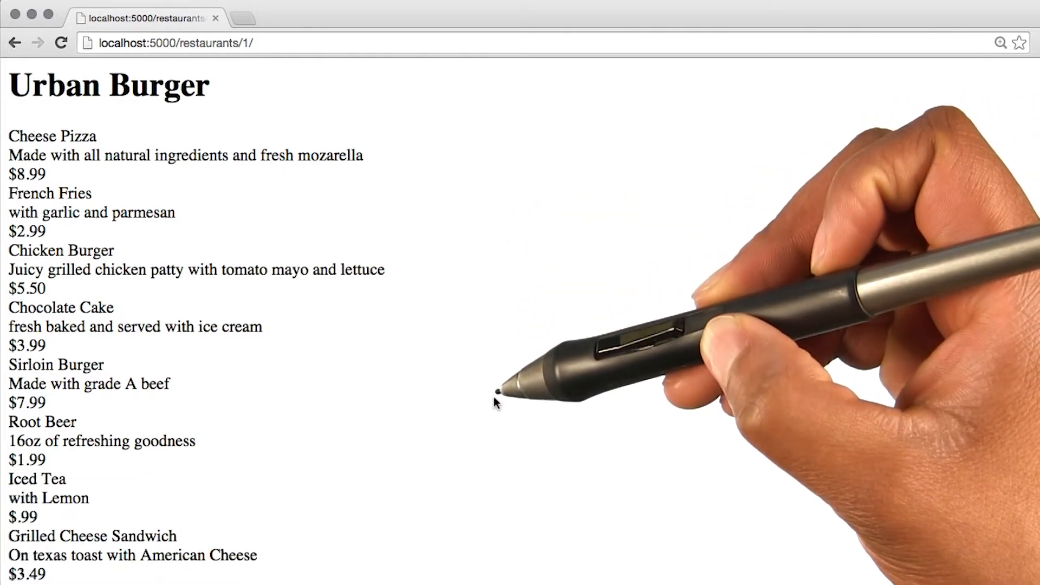
{"action": "mouse_move", "coordinate": [491, 309]}
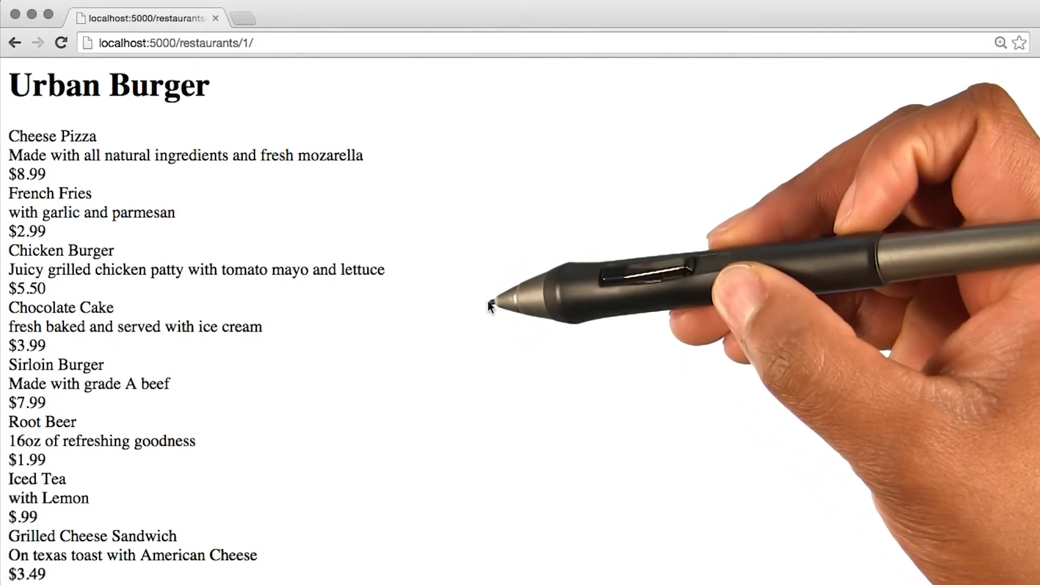